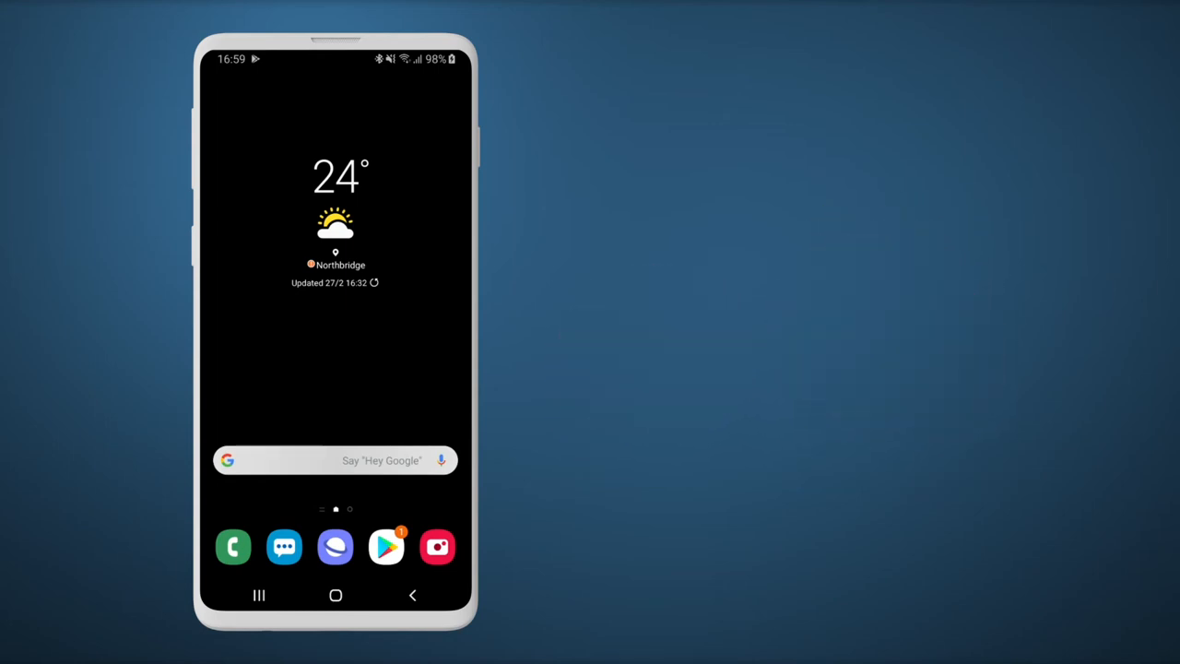
Step: Launch the Google Play Store from the dock and focus its search box
{"action": "left_click", "coordinate": [386, 546]}
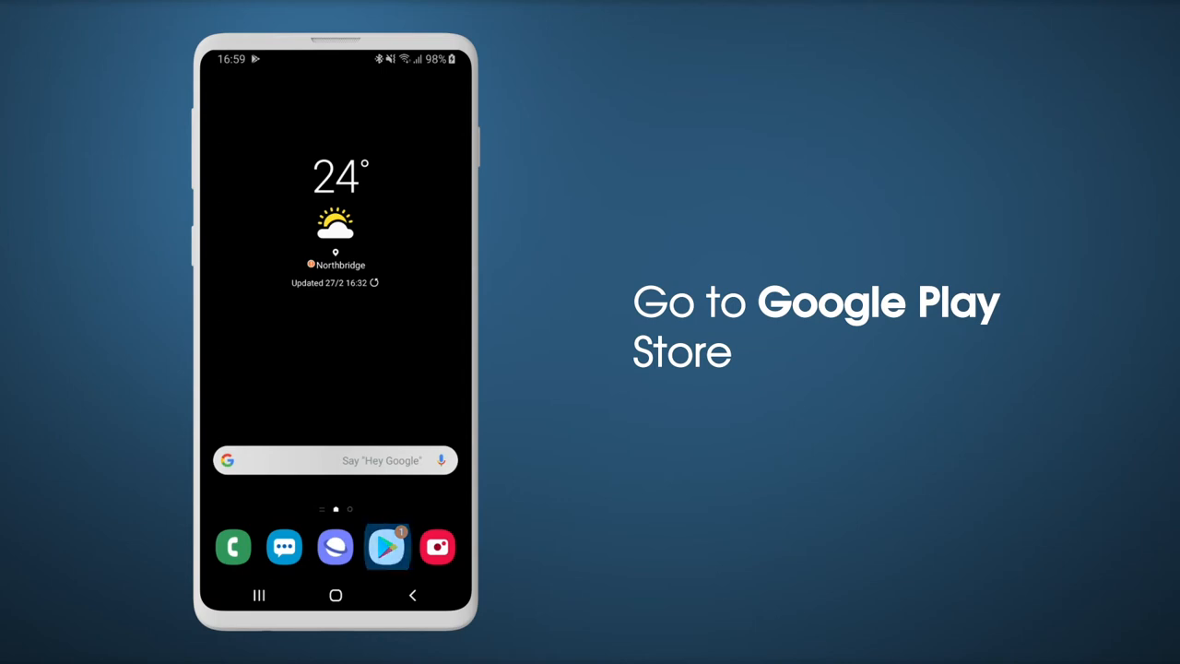
{"action": "left_click", "coordinate": [386, 547]}
{"action": "type", "text": "i"}
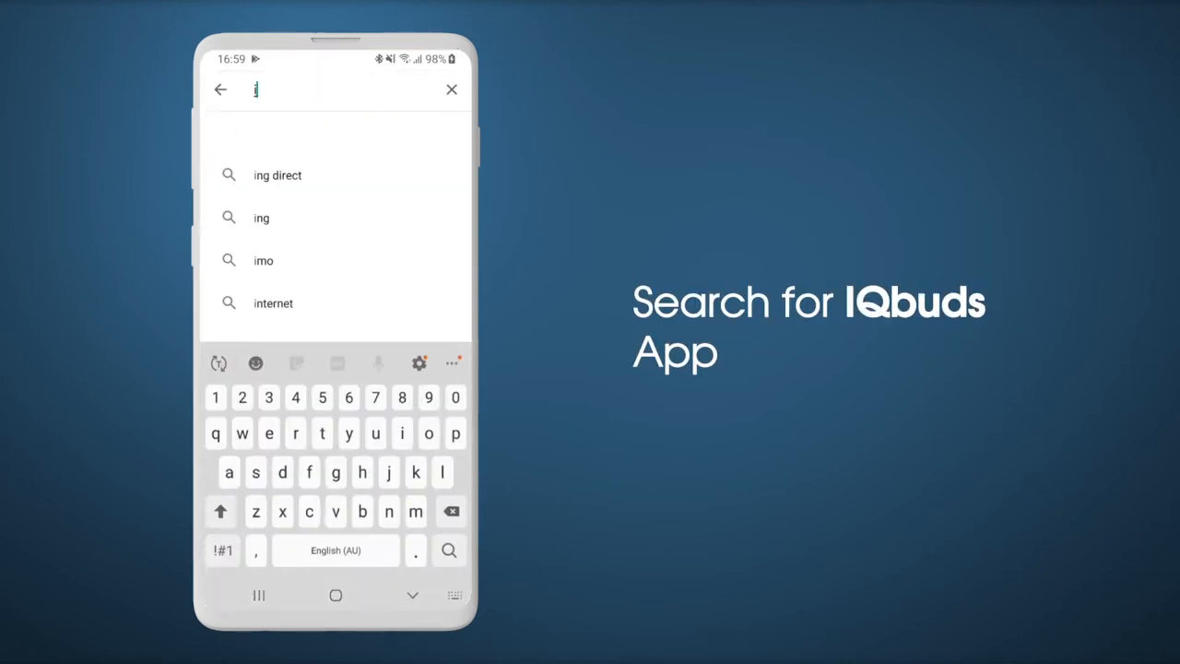
Step: Search 'iqbuds', install the IQbuds app from its page, and launch it
{"action": "type", "text": "qbuds"}
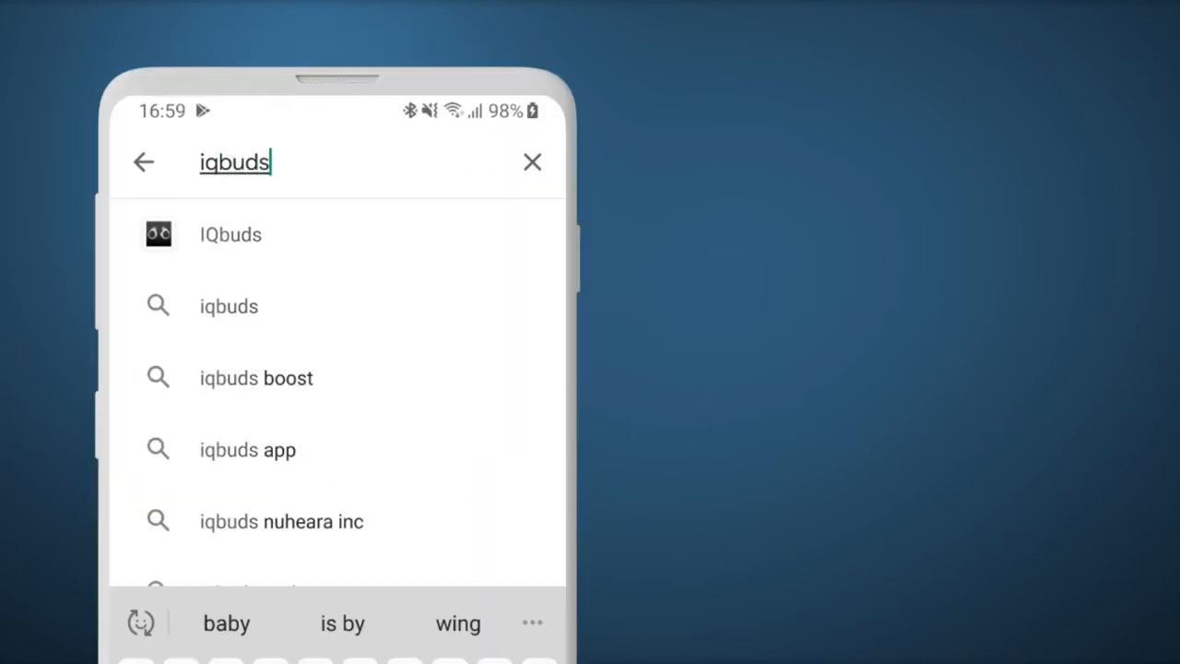
{"action": "left_click", "coordinate": [230, 235]}
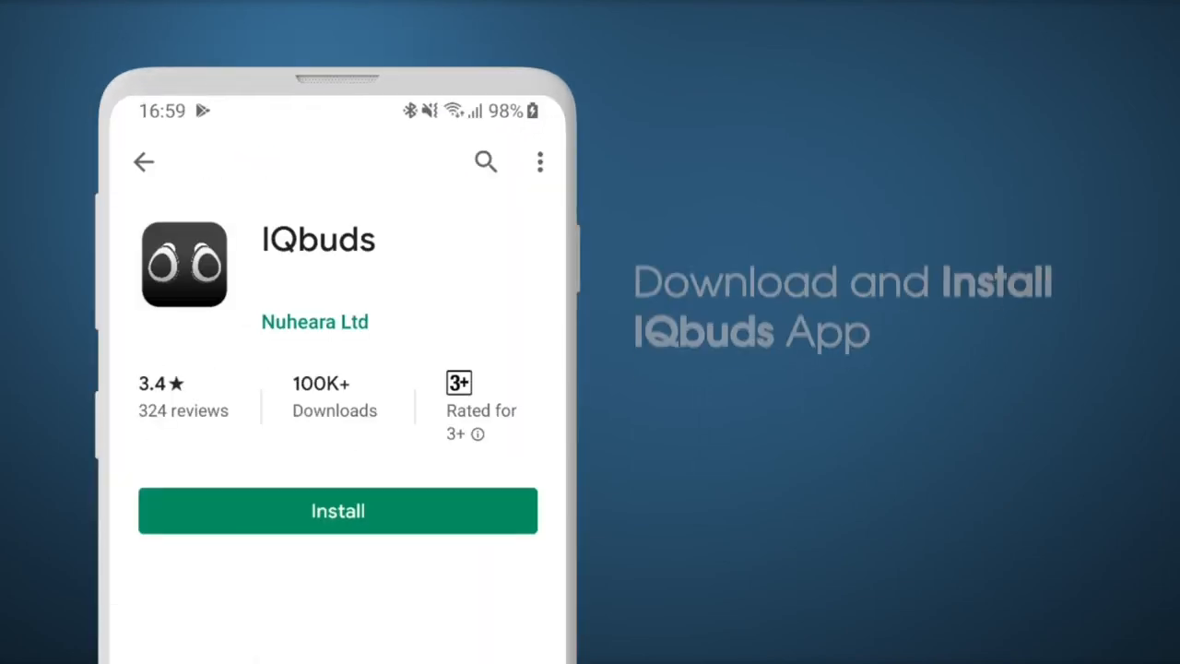
{"action": "left_click", "coordinate": [337, 511]}
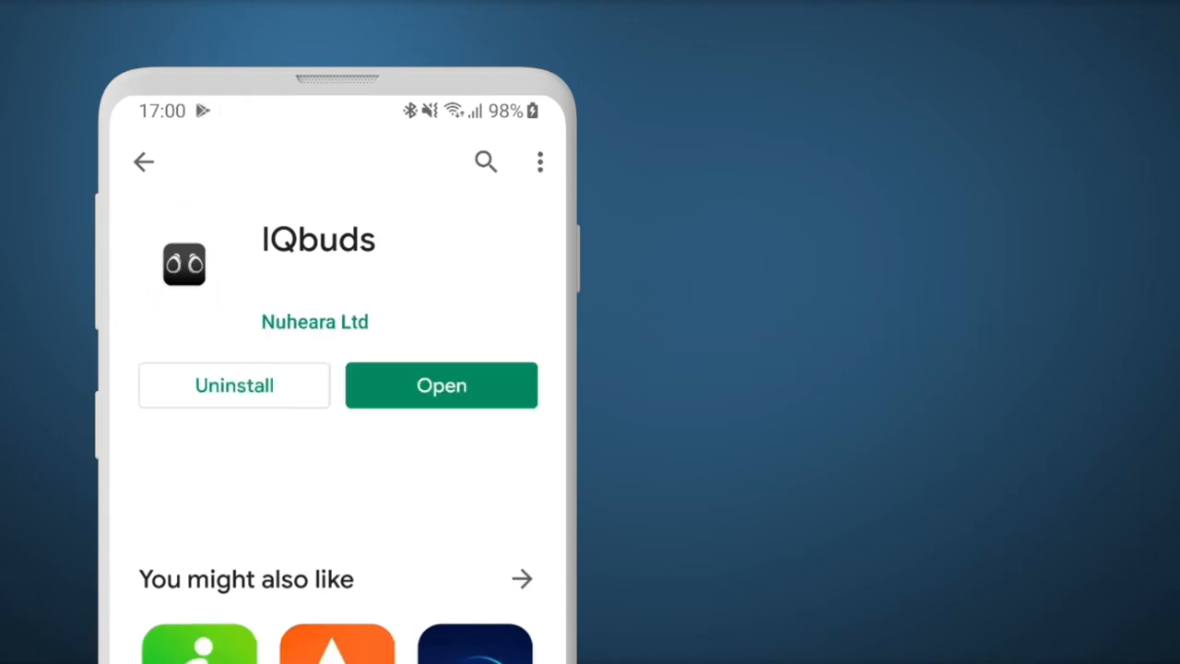
{"action": "left_click", "coordinate": [441, 384]}
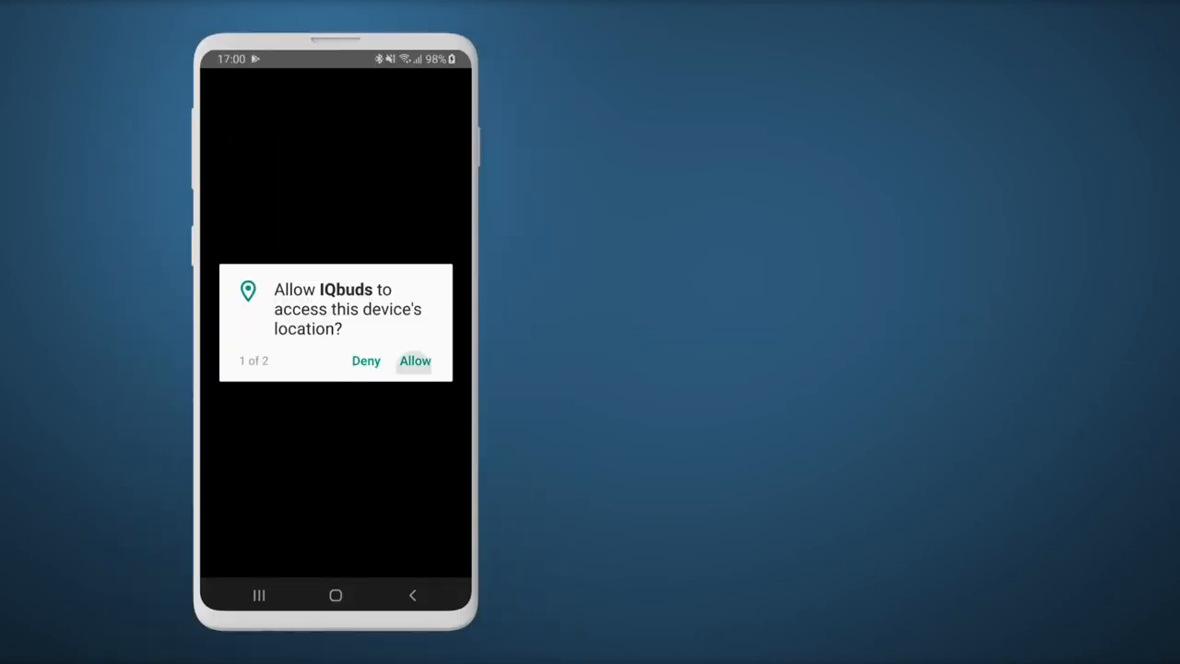
Step: Allow IQbuds location access and pick IQbuds2 MAX as the product
{"action": "left_click", "coordinate": [415, 361]}
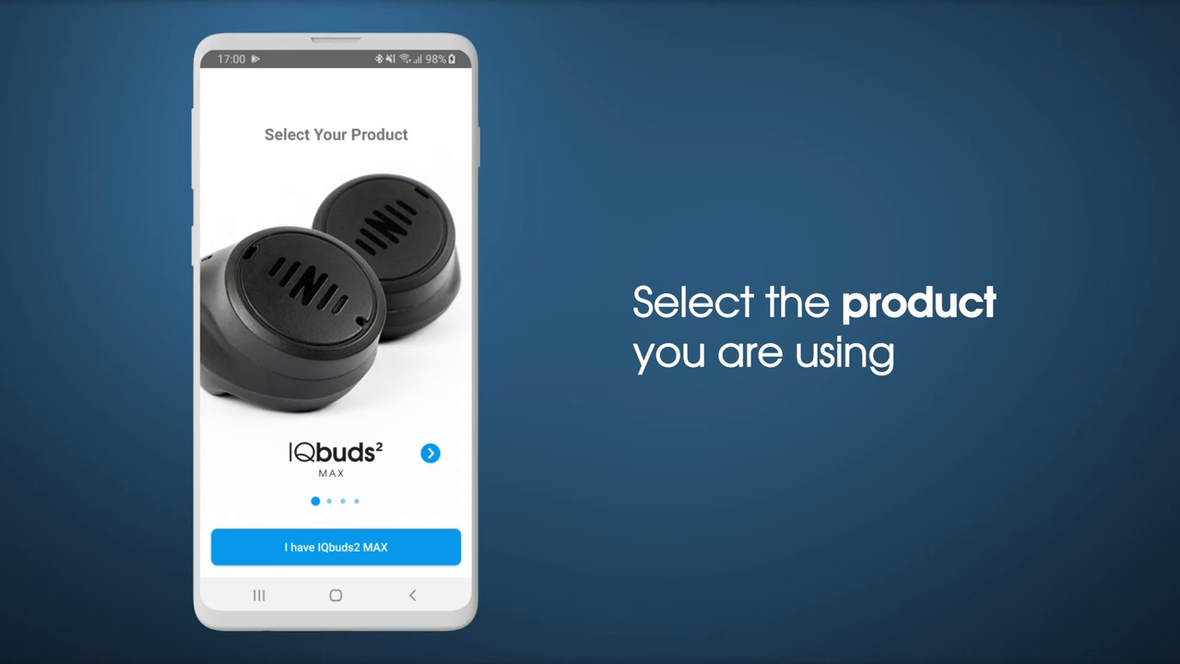
{"action": "left_click", "coordinate": [430, 452]}
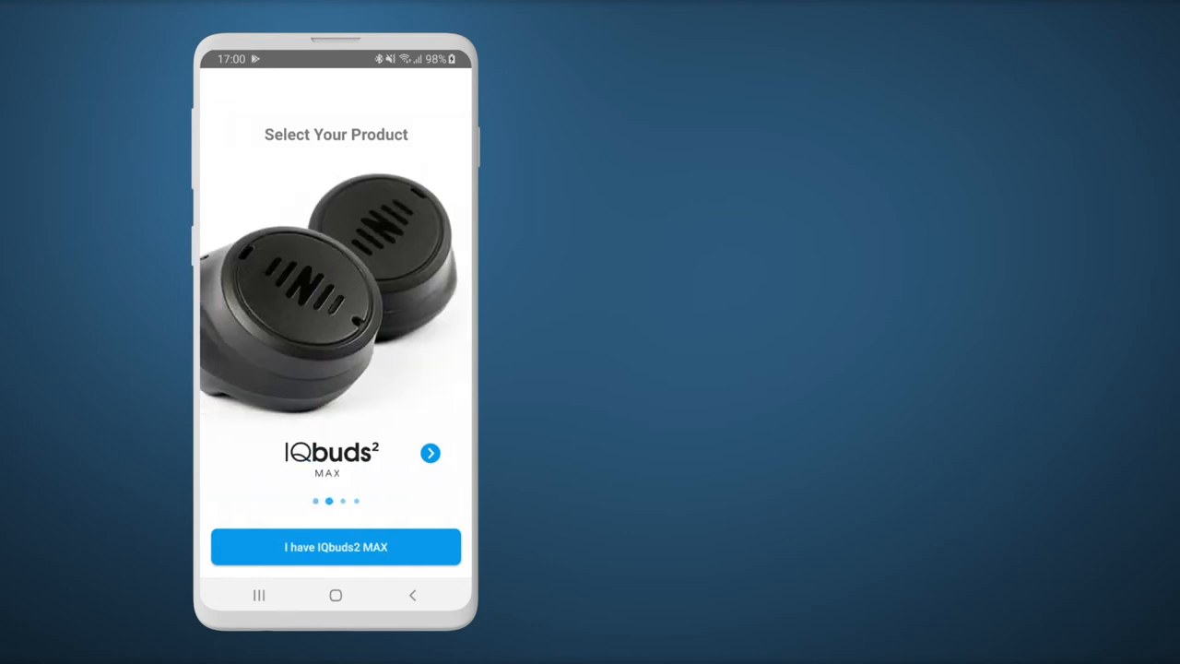
{"action": "left_click", "coordinate": [336, 547]}
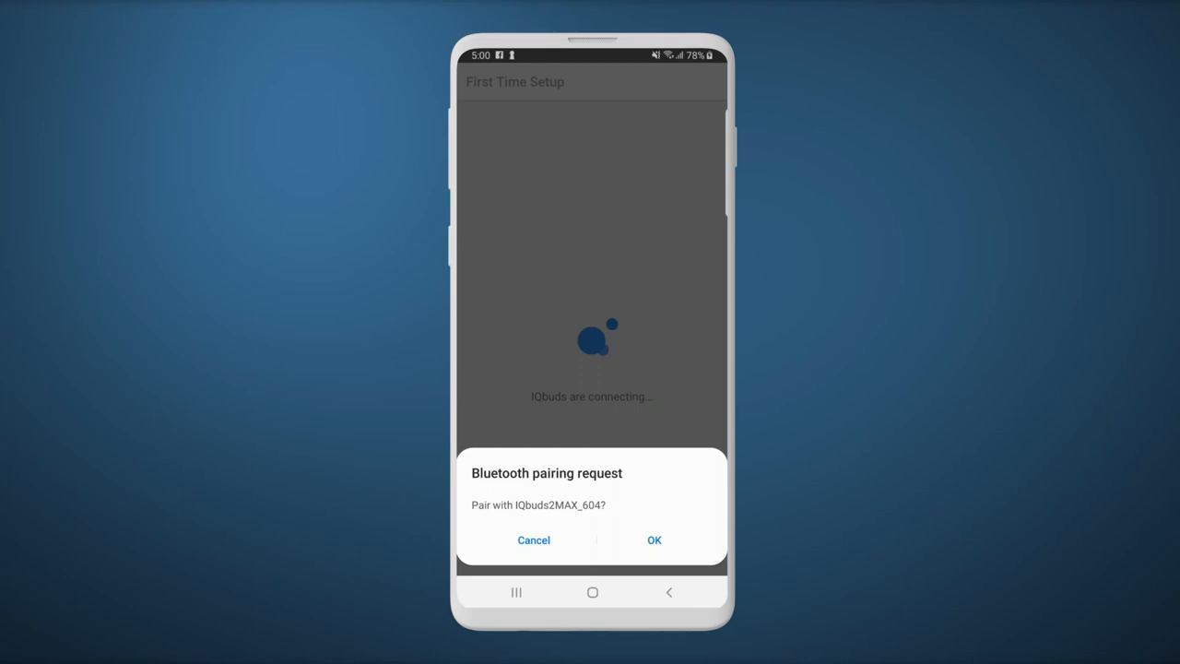
Step: Accept the Bluetooth pairing request for IQbuds2MAX_604
{"action": "left_click", "coordinate": [654, 539]}
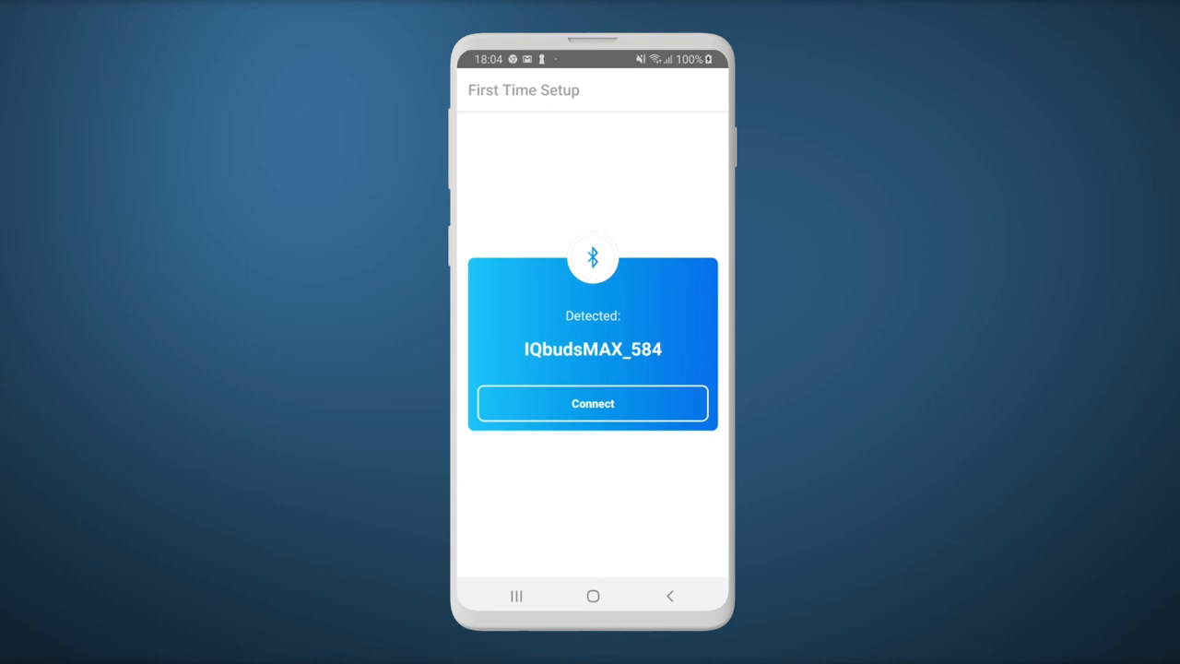
Step: Connect to the detected IQbudsMAX_584 earbuds and proceed past the confirmation
{"action": "left_click", "coordinate": [593, 403]}
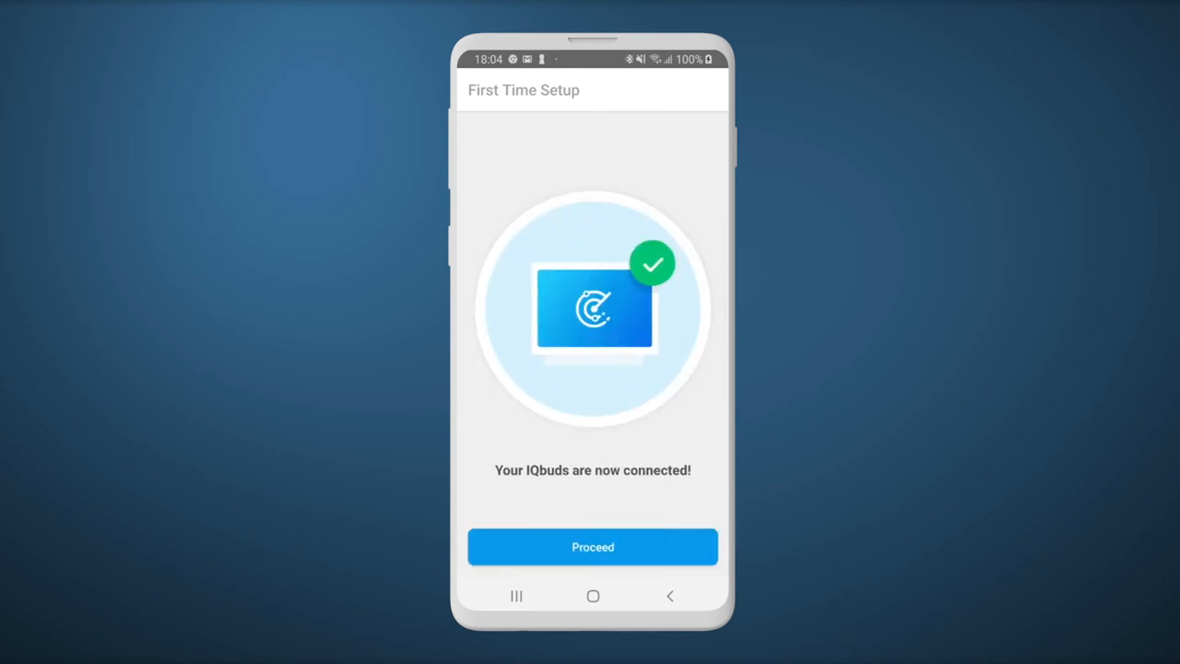
{"action": "left_click", "coordinate": [593, 546]}
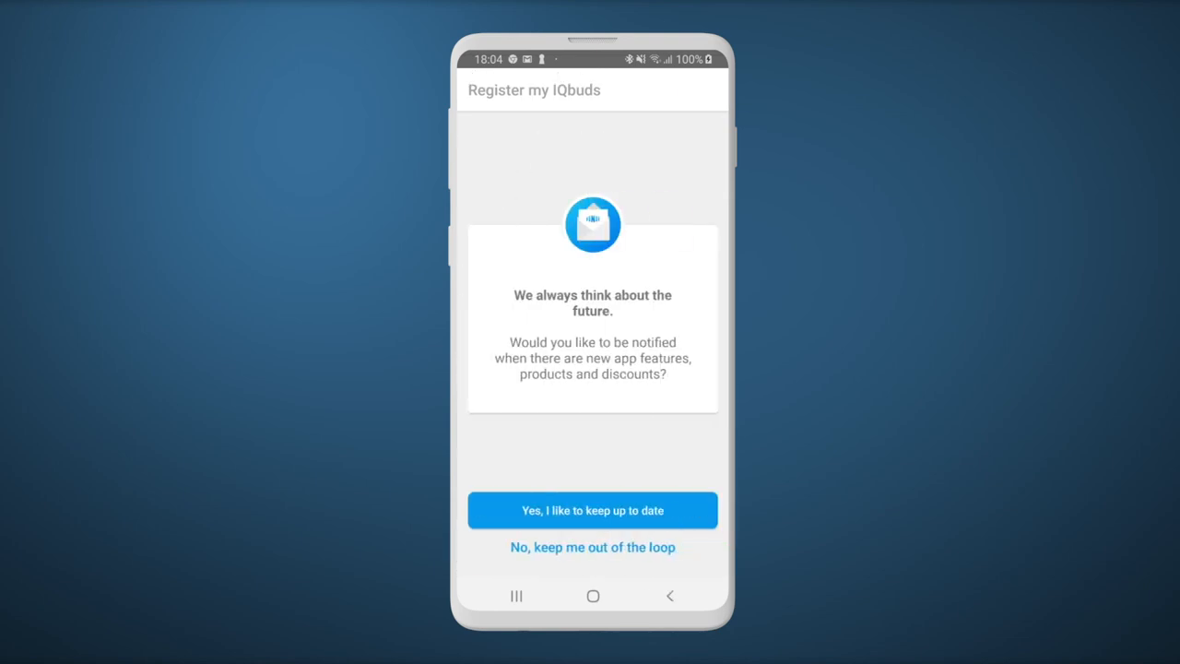
Step: Answer the update notifications prompt and choose I'm ready on Congratulations
{"action": "left_click", "coordinate": [592, 510]}
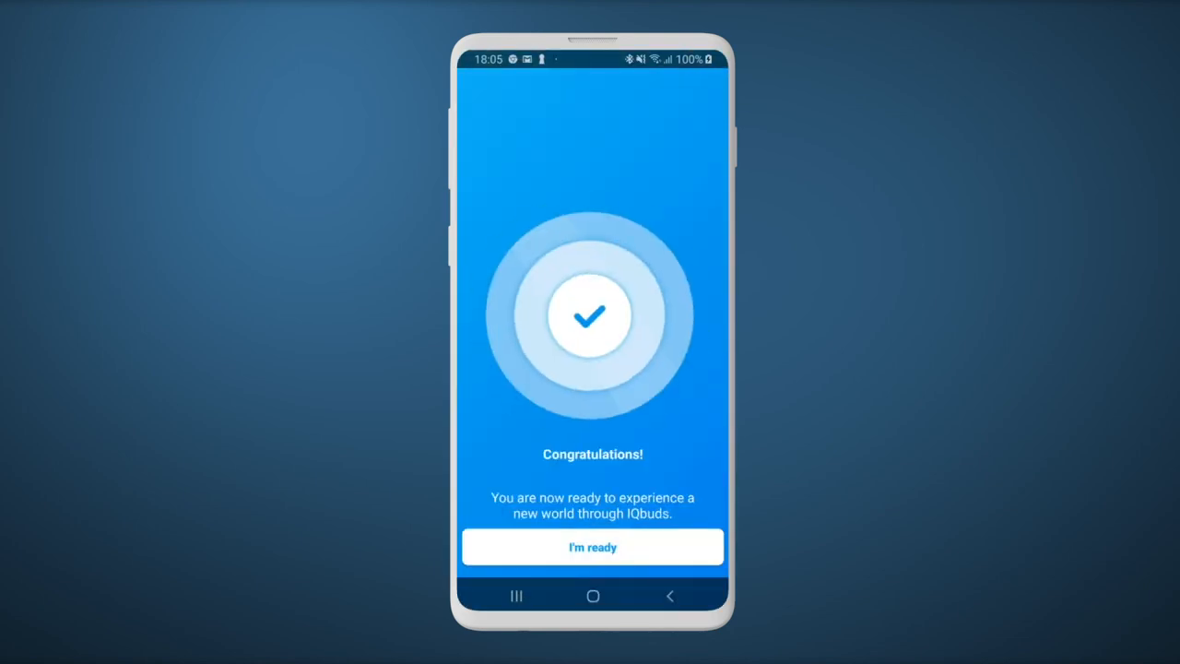
{"action": "left_click", "coordinate": [593, 547]}
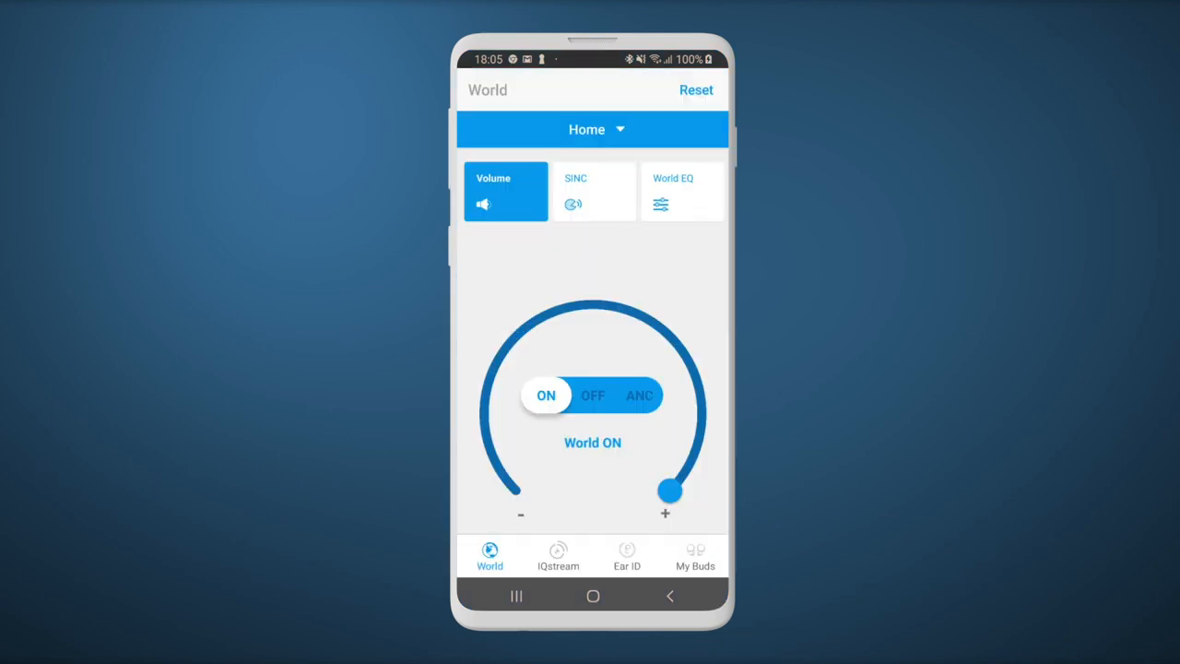